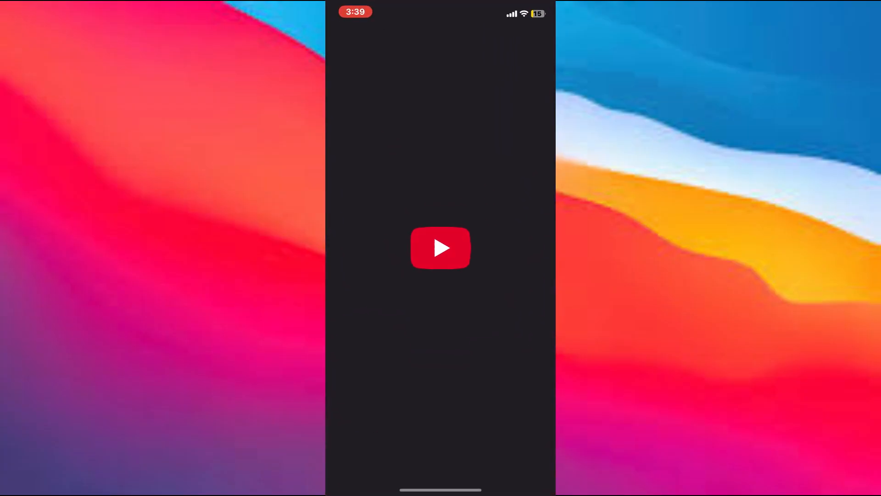
- Launch YouTube and go to the You tab with profile details and playlists
{"action": "left_click", "coordinate": [440, 247]}
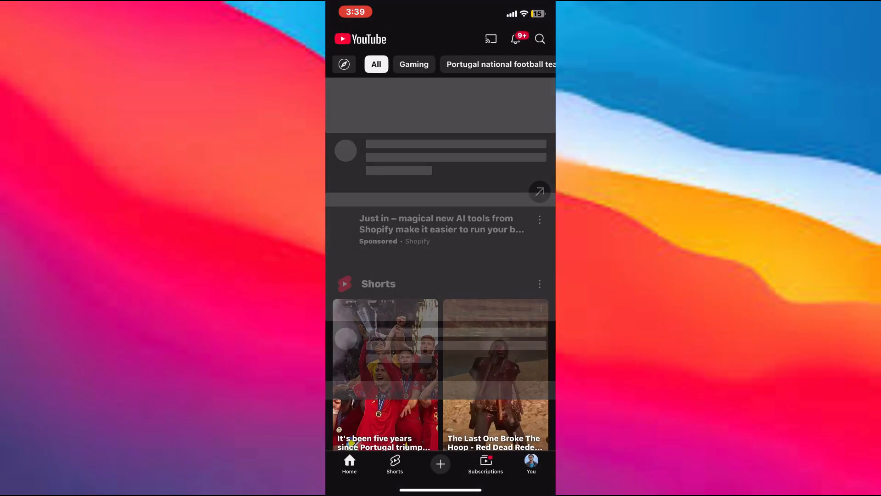
{"action": "left_click", "coordinate": [531, 464]}
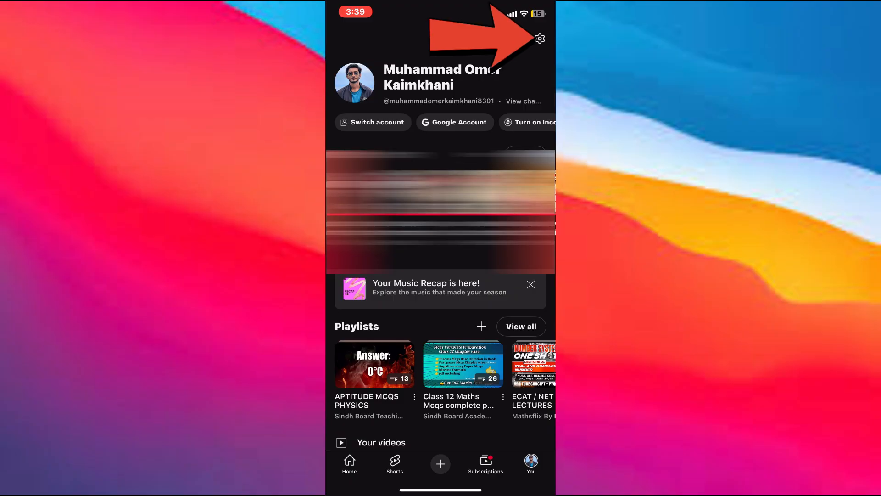
- Review General settings so Restricted Mode is off, then return to the You page
{"action": "left_click", "coordinate": [539, 39]}
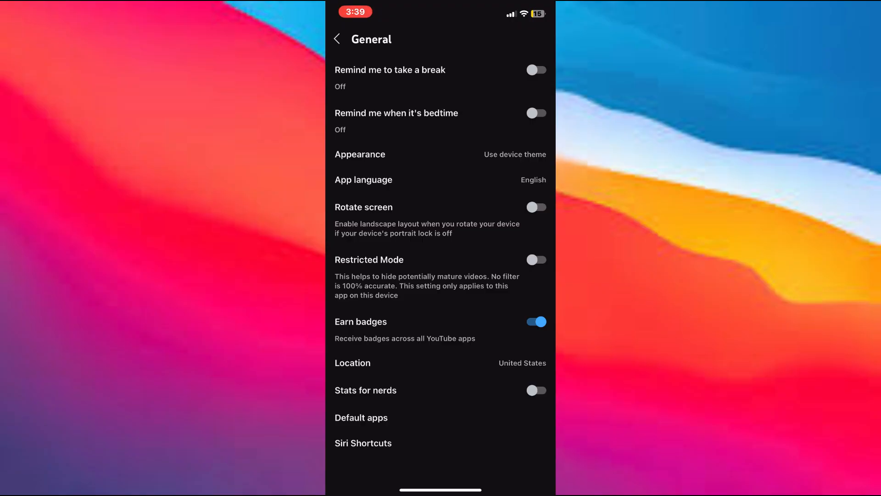
{"action": "left_click", "coordinate": [336, 39]}
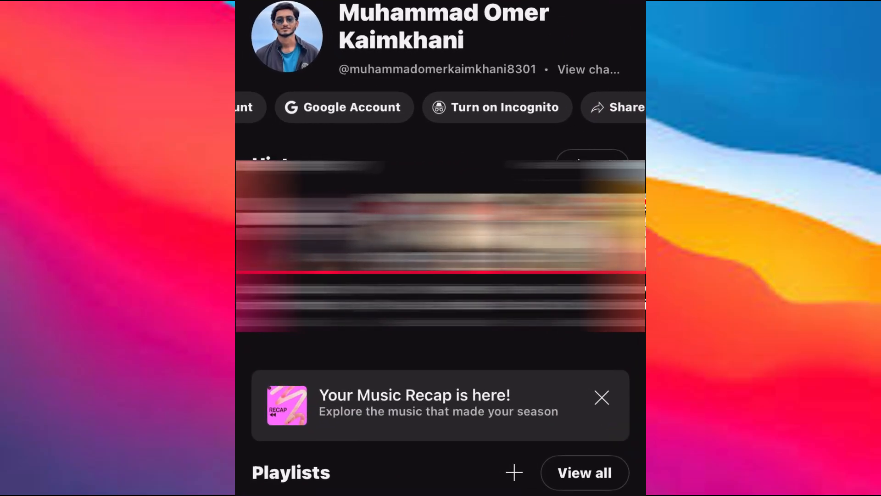
- Show the Google Account Personal info page with basic details including the birthday
{"action": "left_click", "coordinate": [344, 108]}
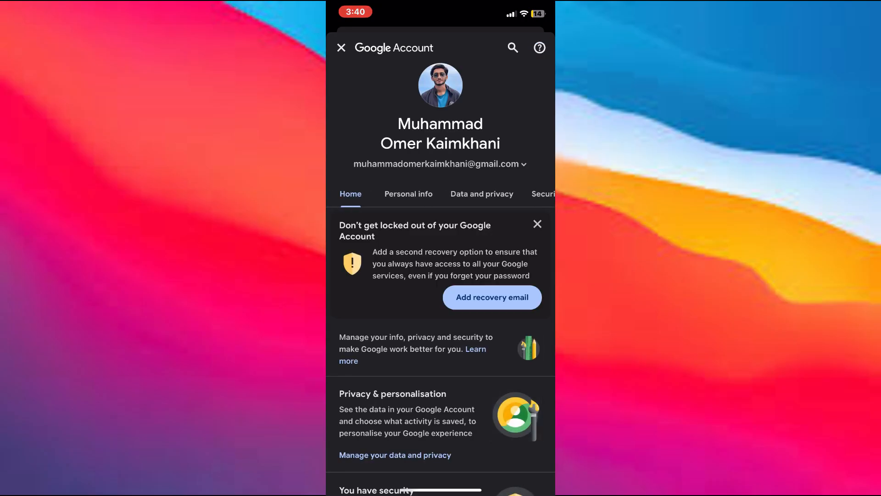
{"action": "left_click", "coordinate": [408, 194]}
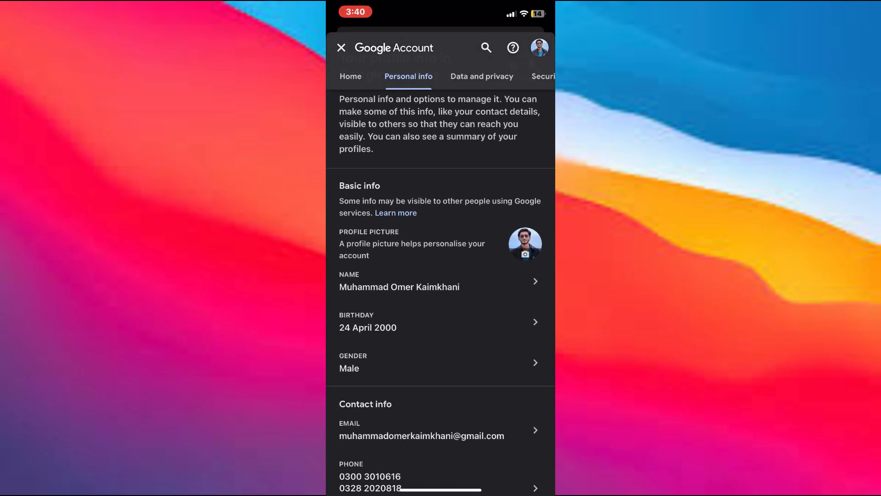